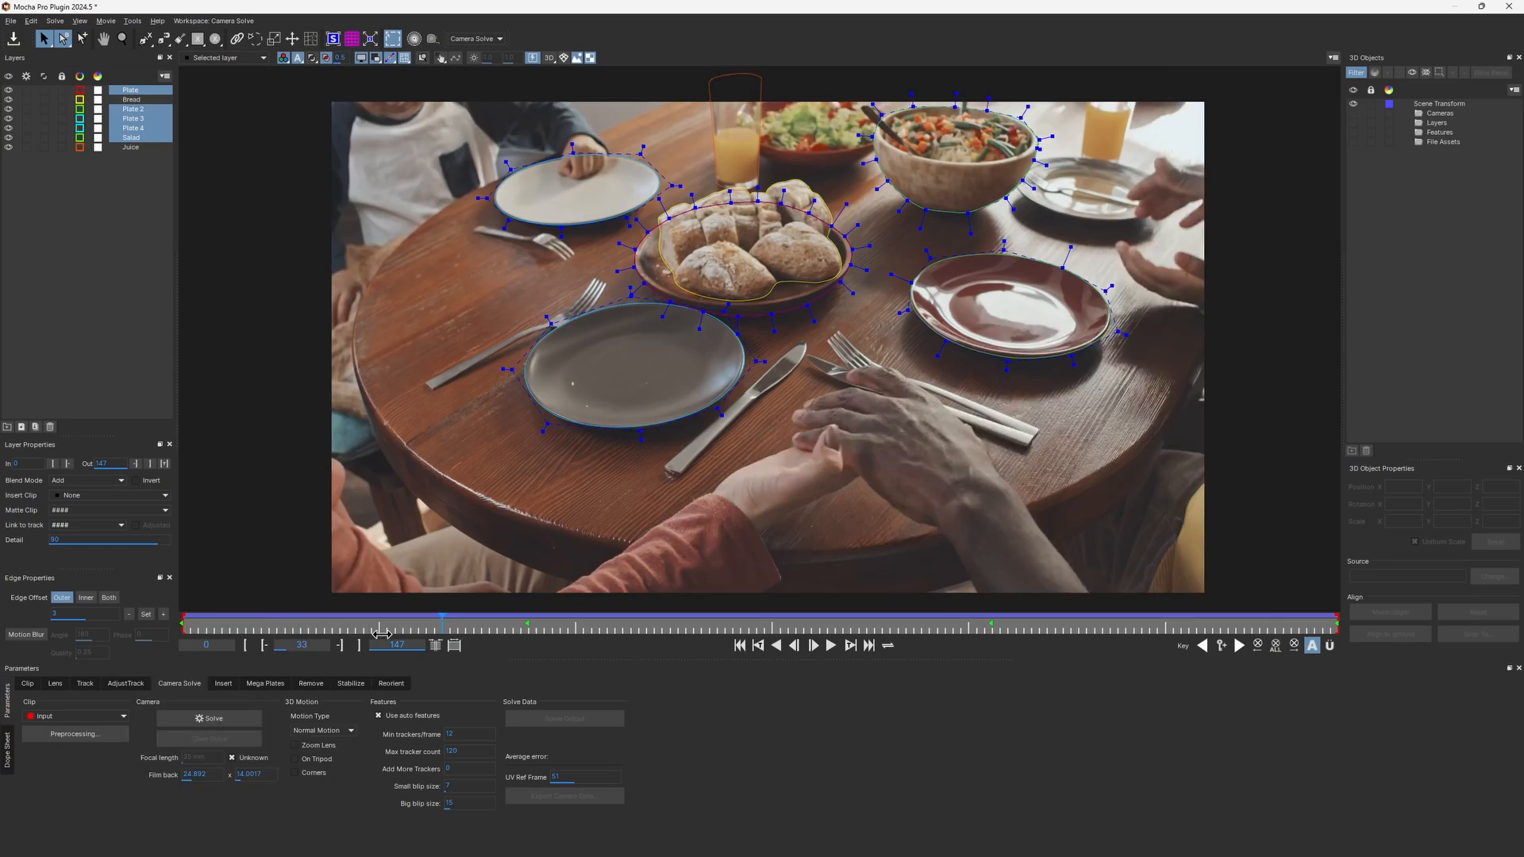
Start a camera solve from the tracked plate, bread, salad and juice layers
click(209, 719)
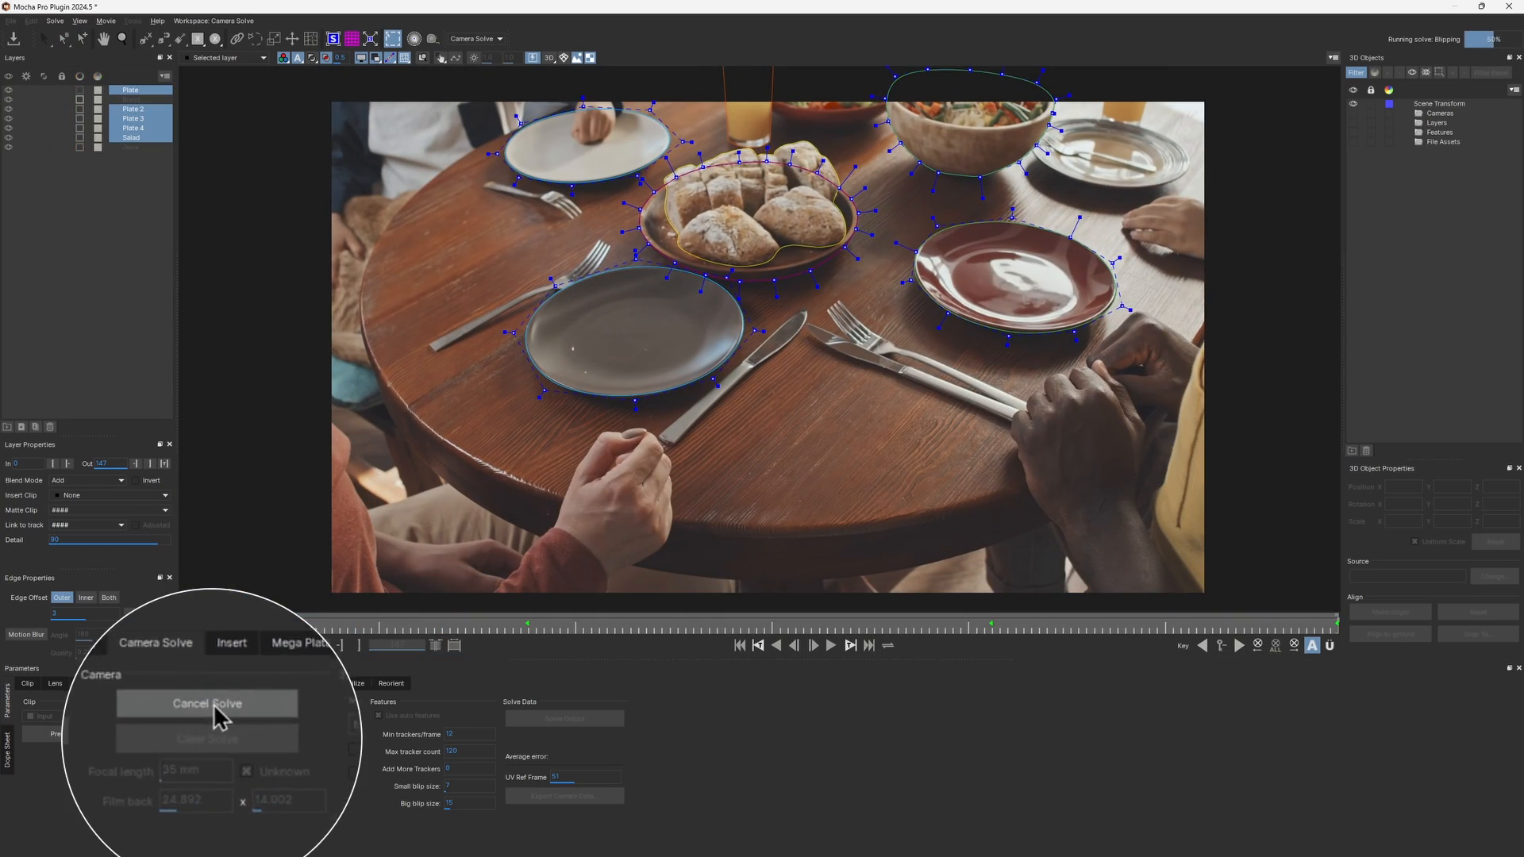
click(206, 703)
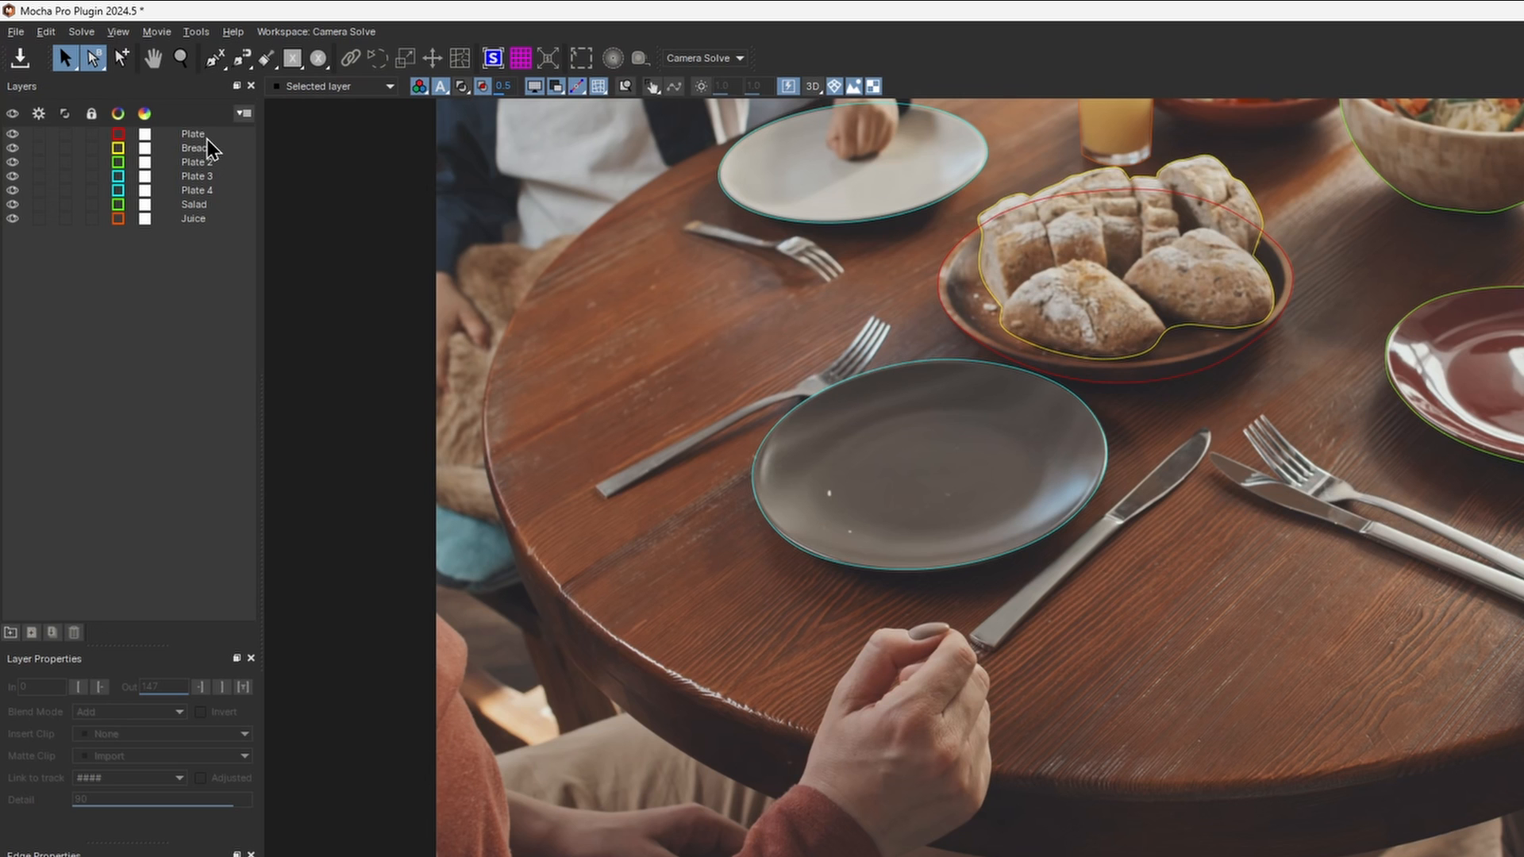
Duplicate the Plate layer to create Plate - Copy
click(192, 134)
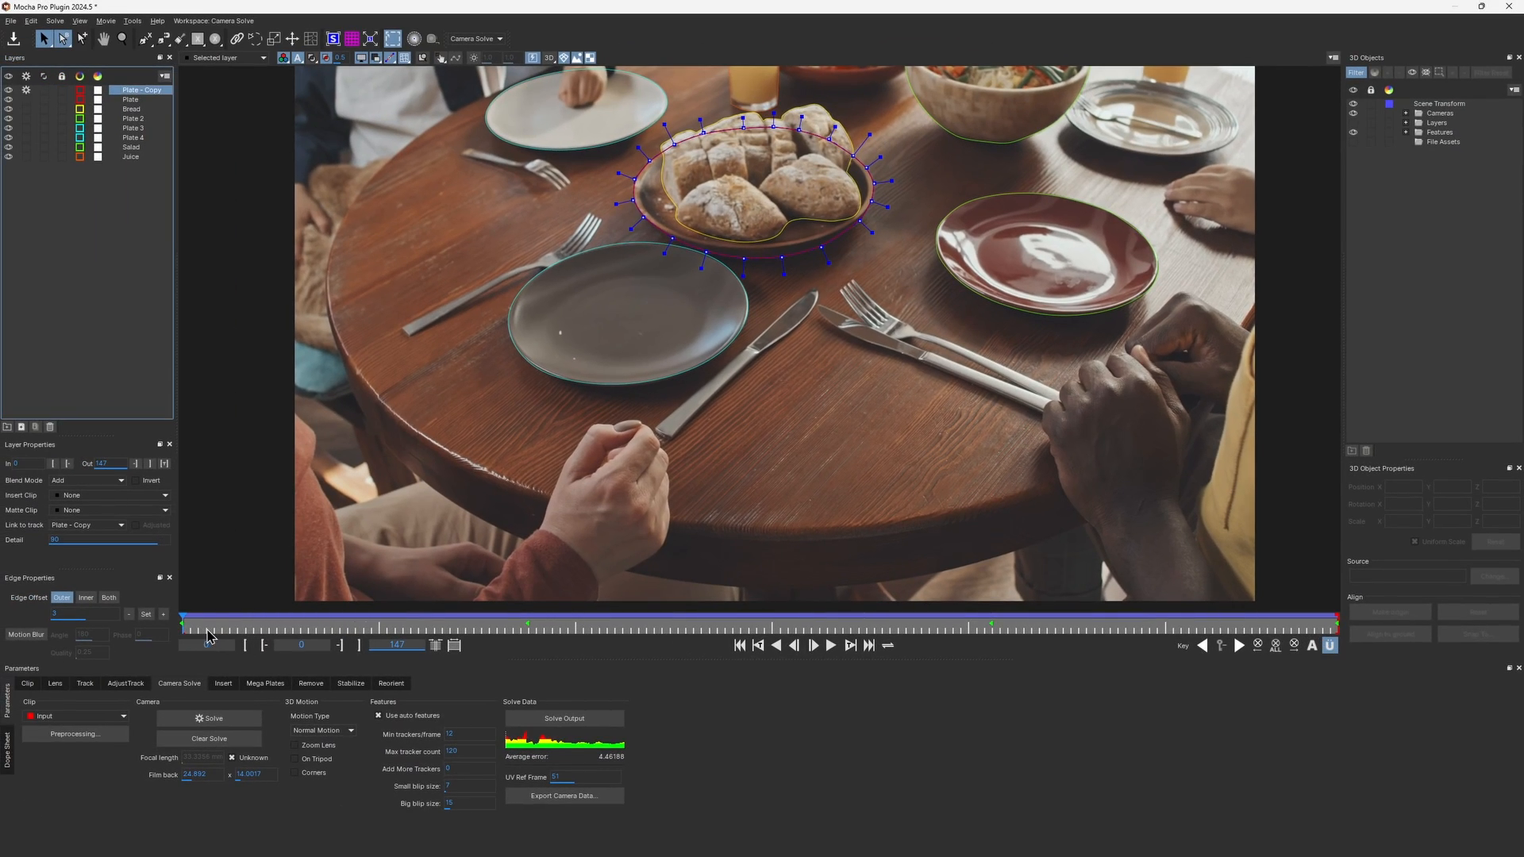
Enlarge the Plate - Copy spline across the tabletop as an inverted mask
drag(207, 632, 1337, 632)
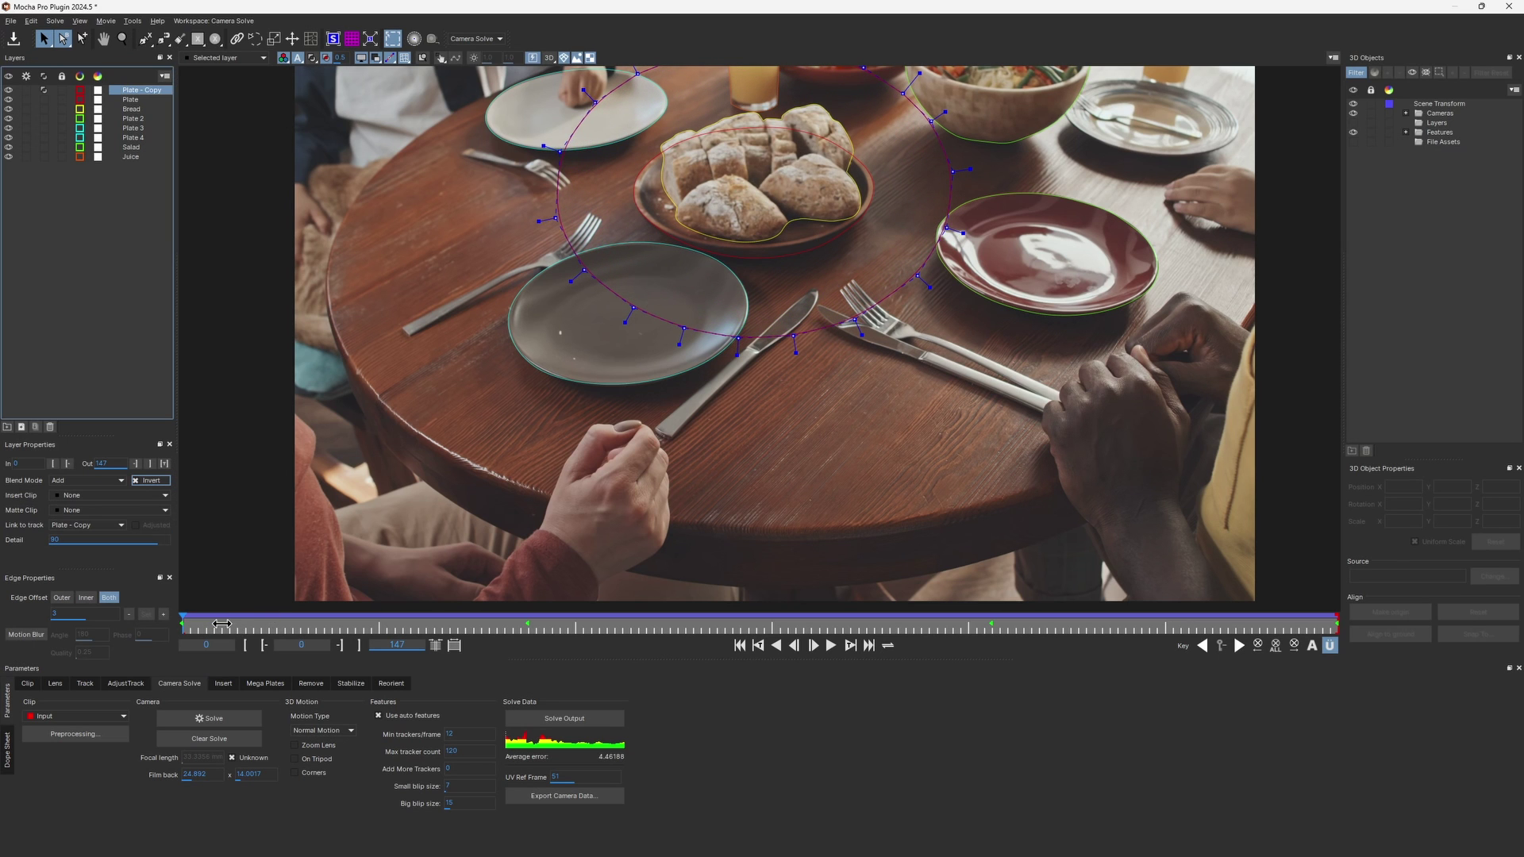
Clear the previous camera solve and rerun it with the inverted mask
drag(214, 623, 1264, 603)
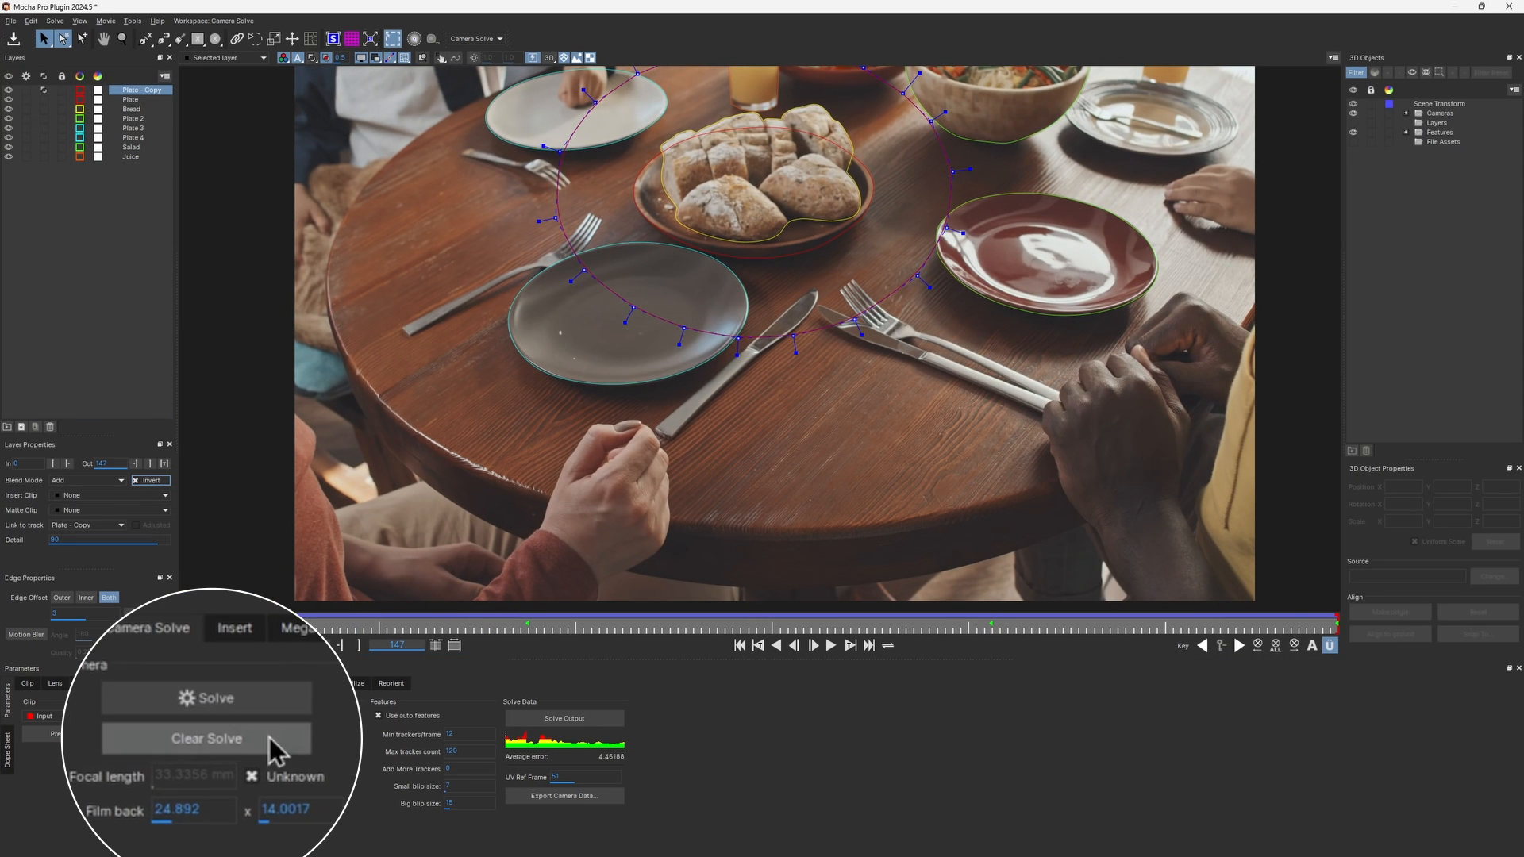
click(206, 697)
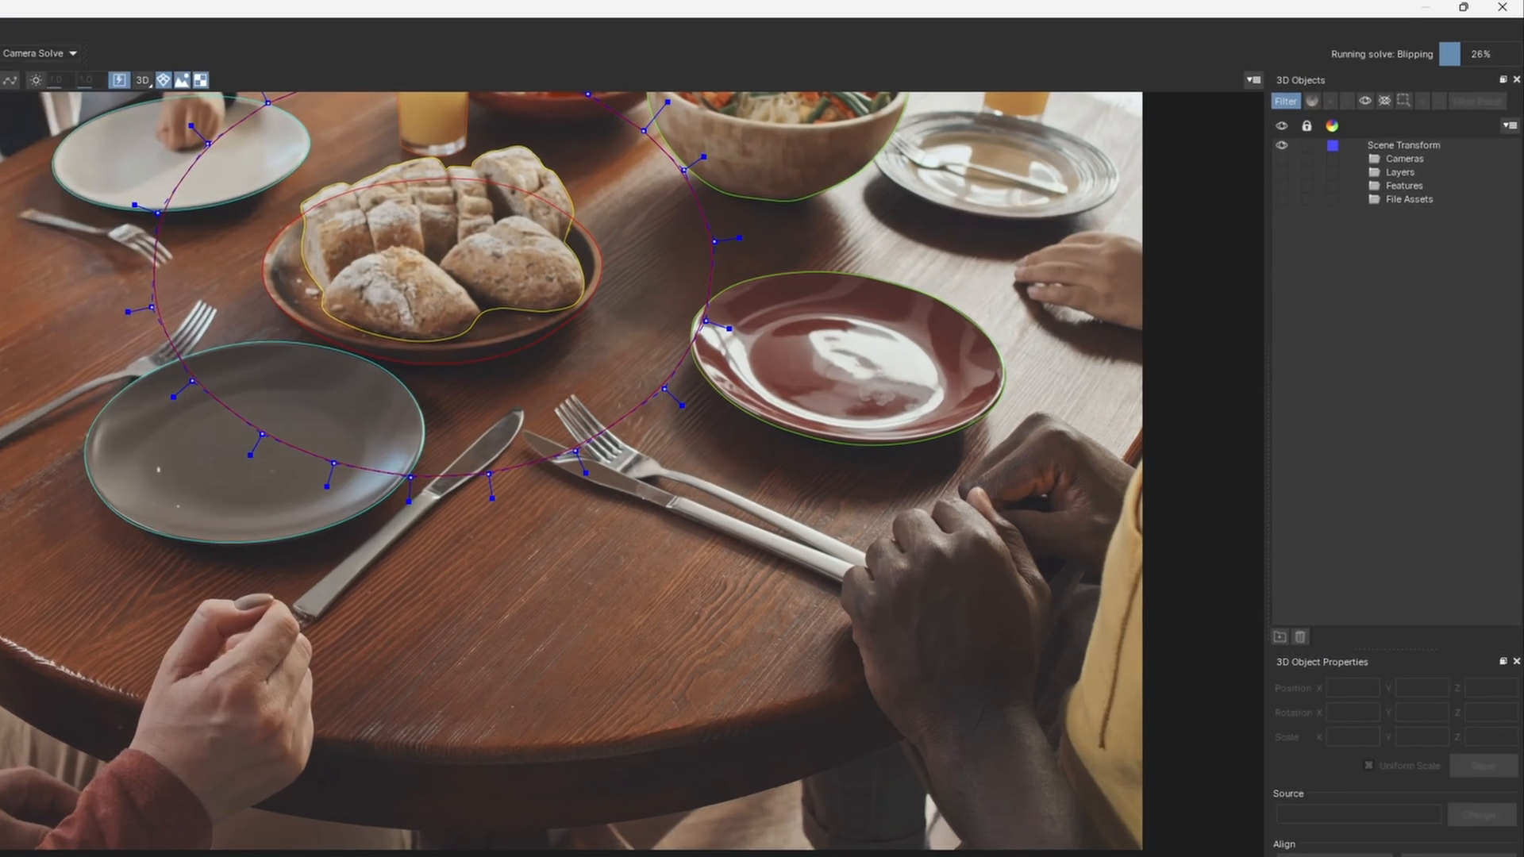